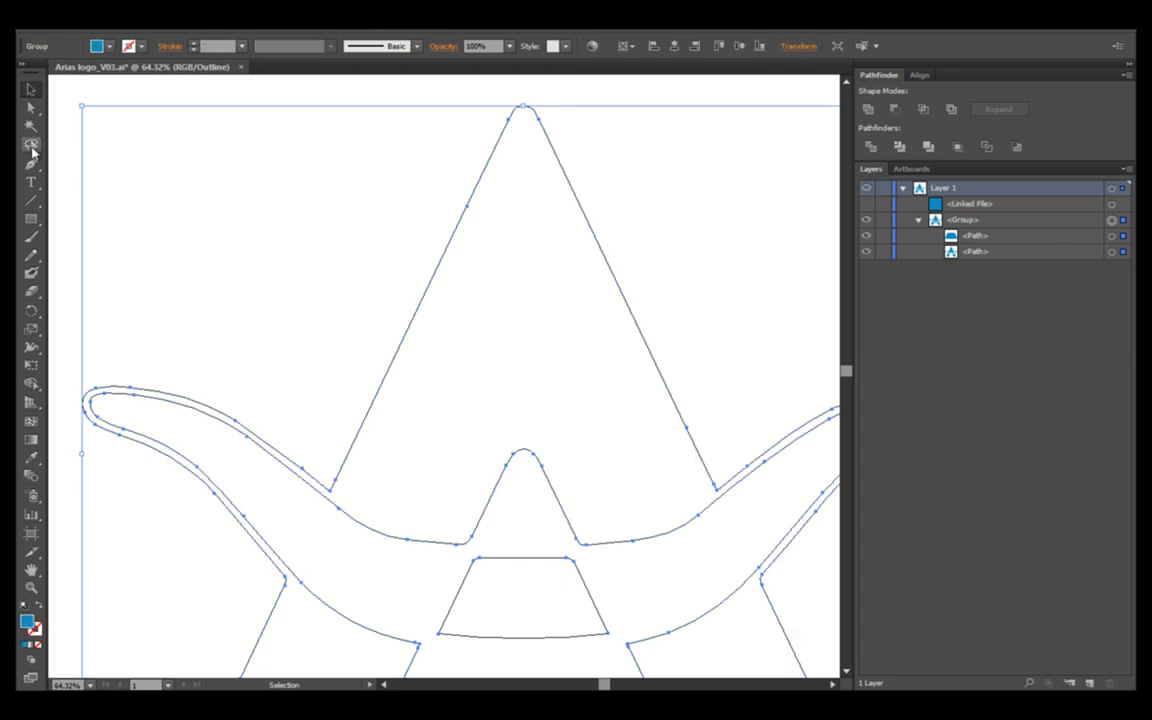
# Switch the view to Preview so the A logo shows solid blue fills, then select the whole logo group.
pyautogui.click(30, 154)
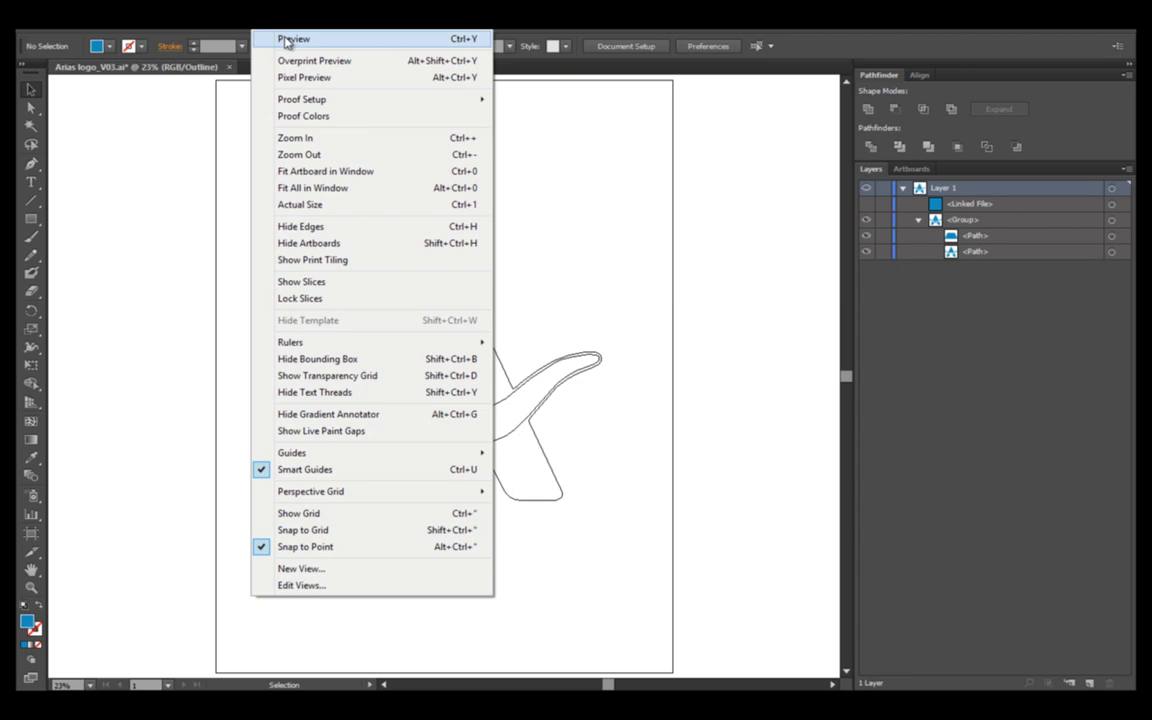
pyautogui.click(292, 38)
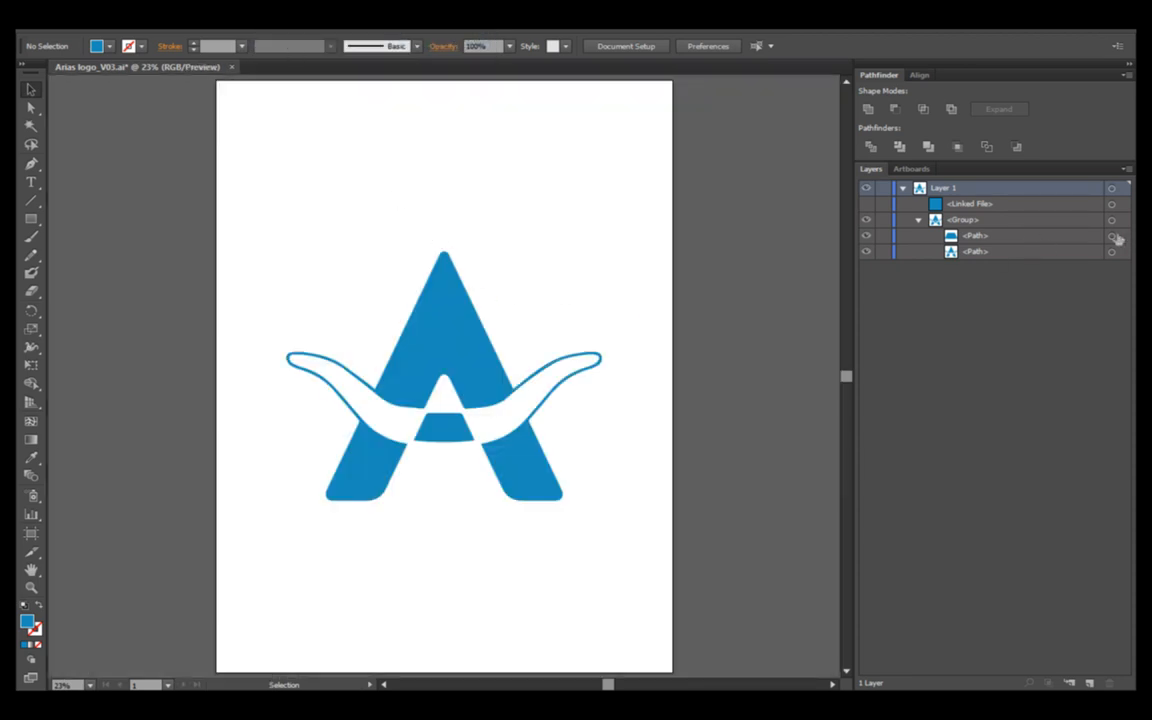
pyautogui.click(1112, 252)
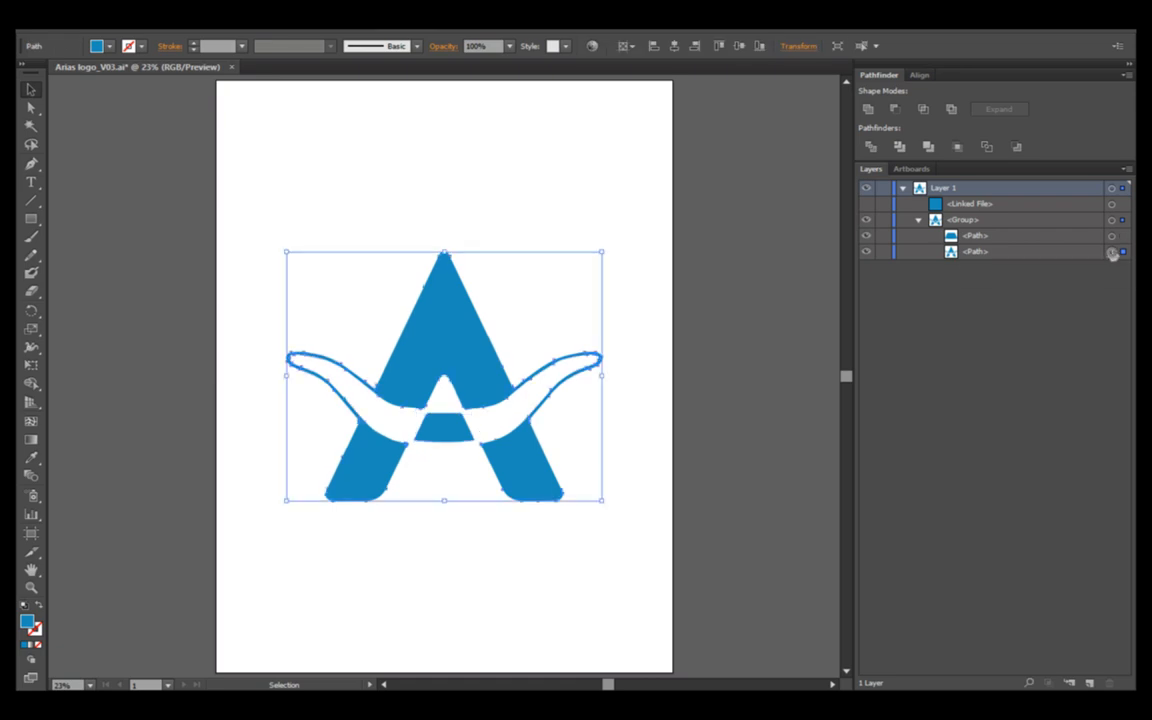
pyautogui.click(968, 204)
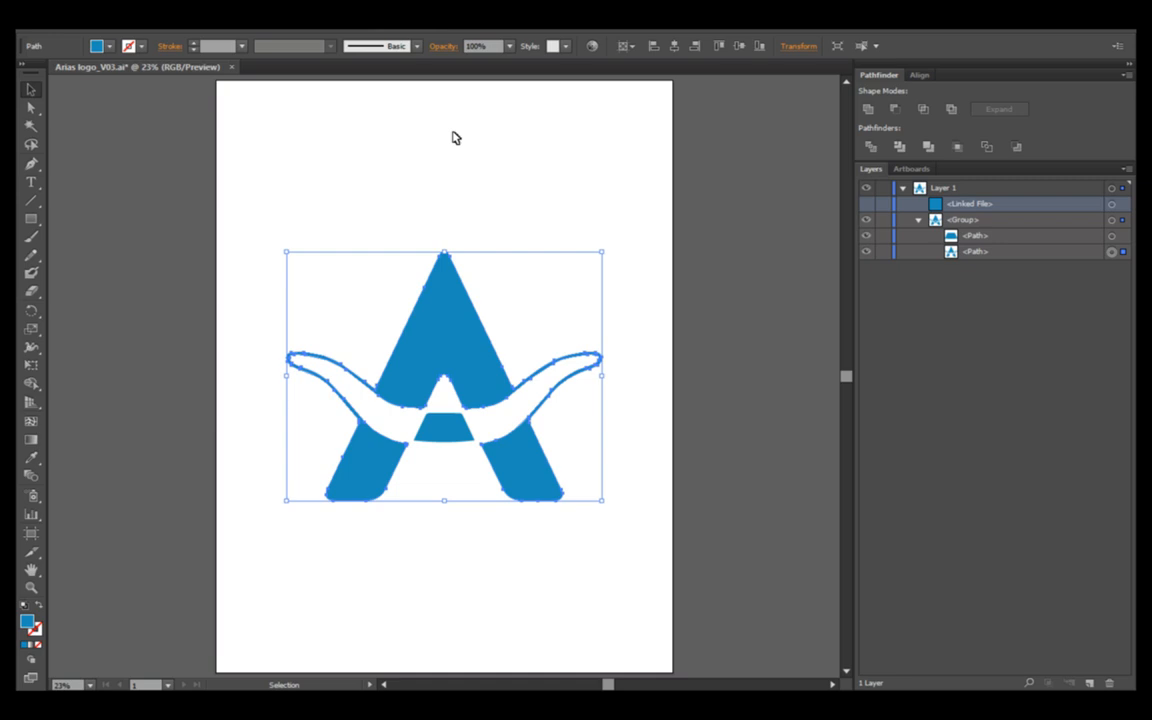
pyautogui.moveTo(270, 42)
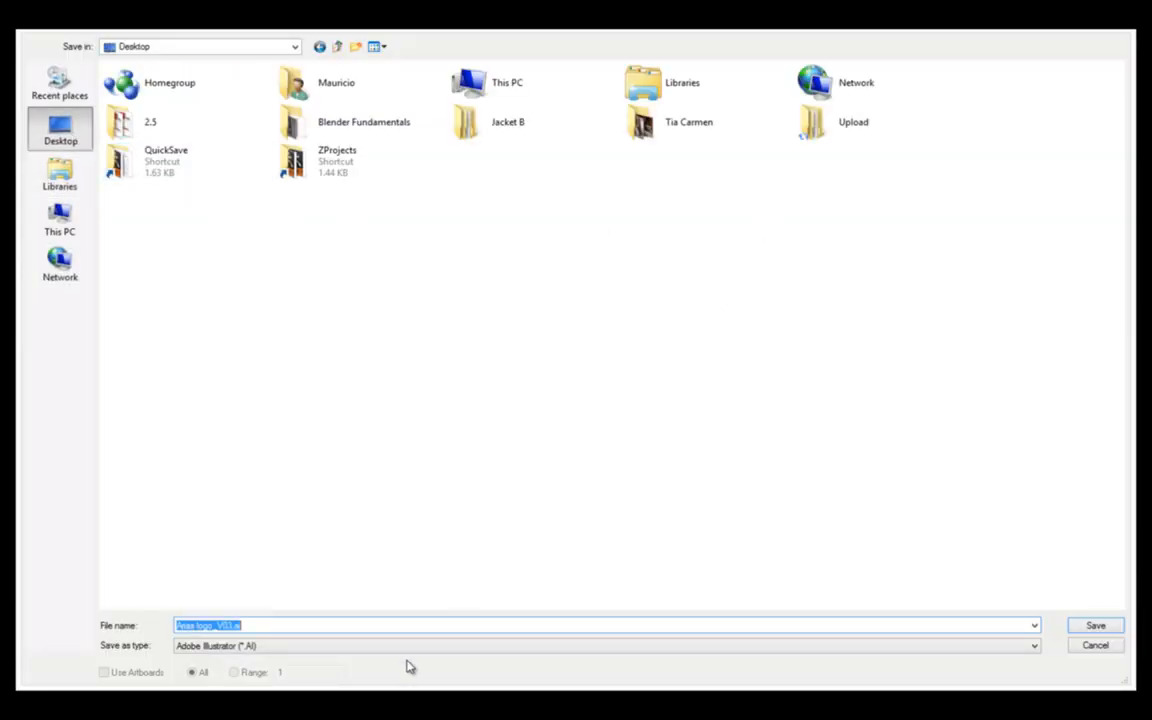
# Save the logo to the Desktop as an SVG file, accepting the default SVG Options.
pyautogui.click(1034, 644)
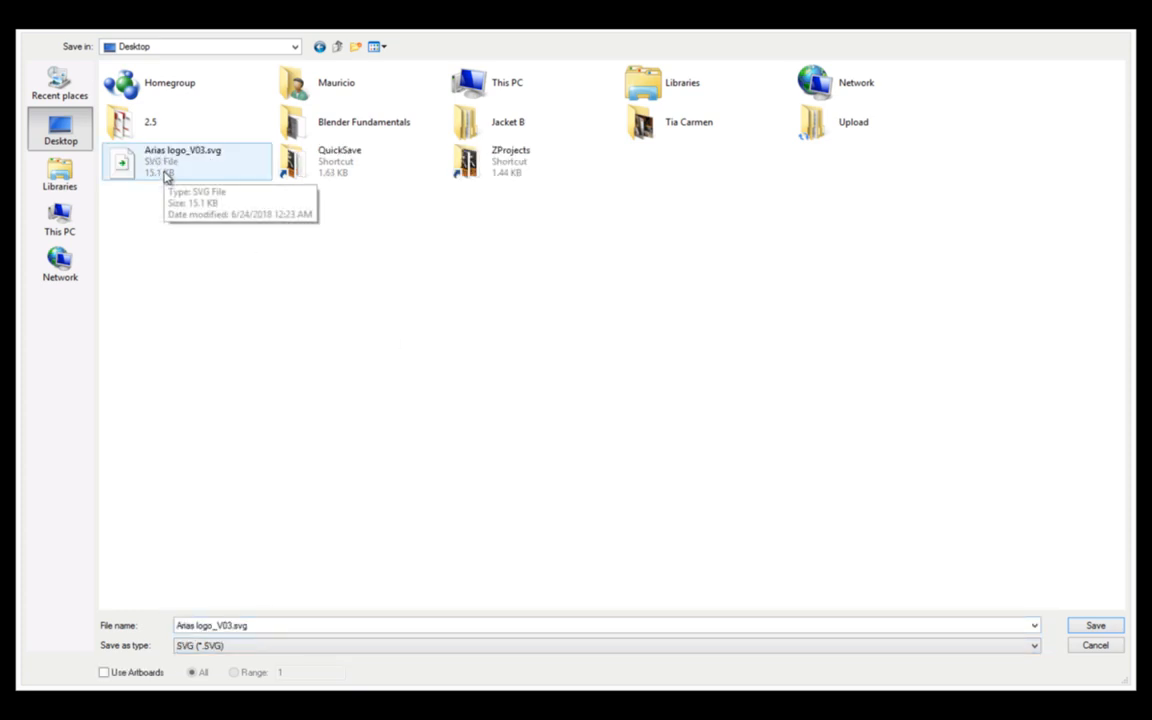
pyautogui.click(1096, 626)
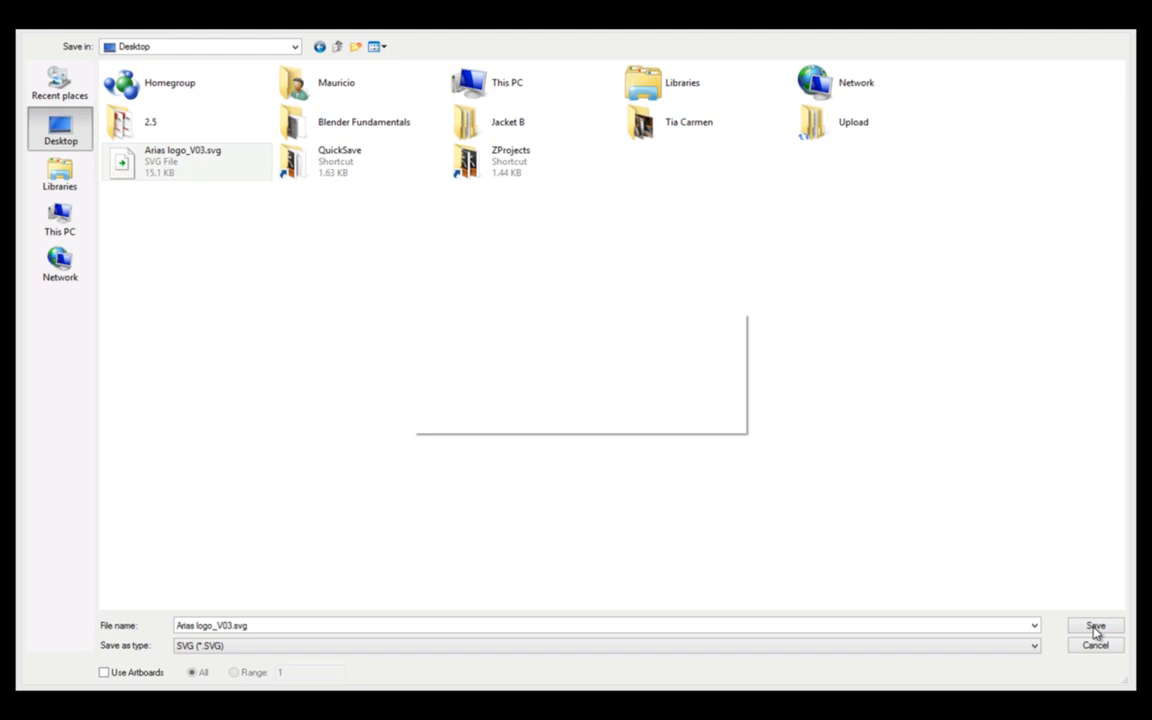
pyautogui.click(1096, 626)
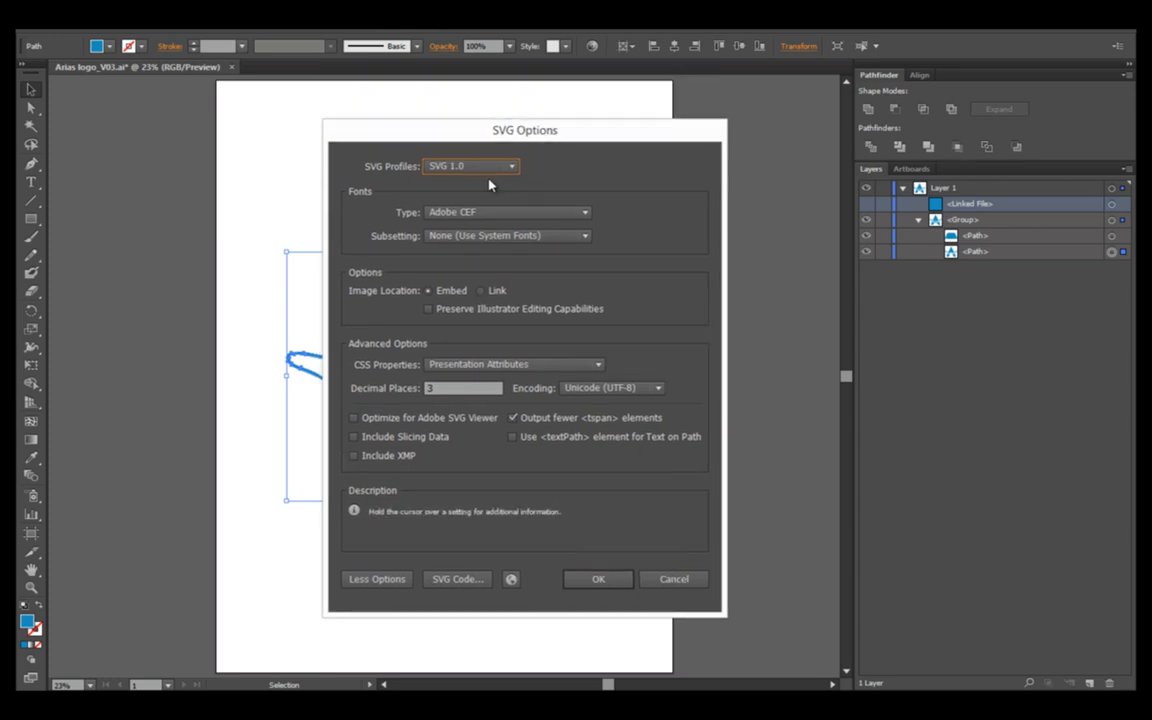
pyautogui.moveTo(584, 560)
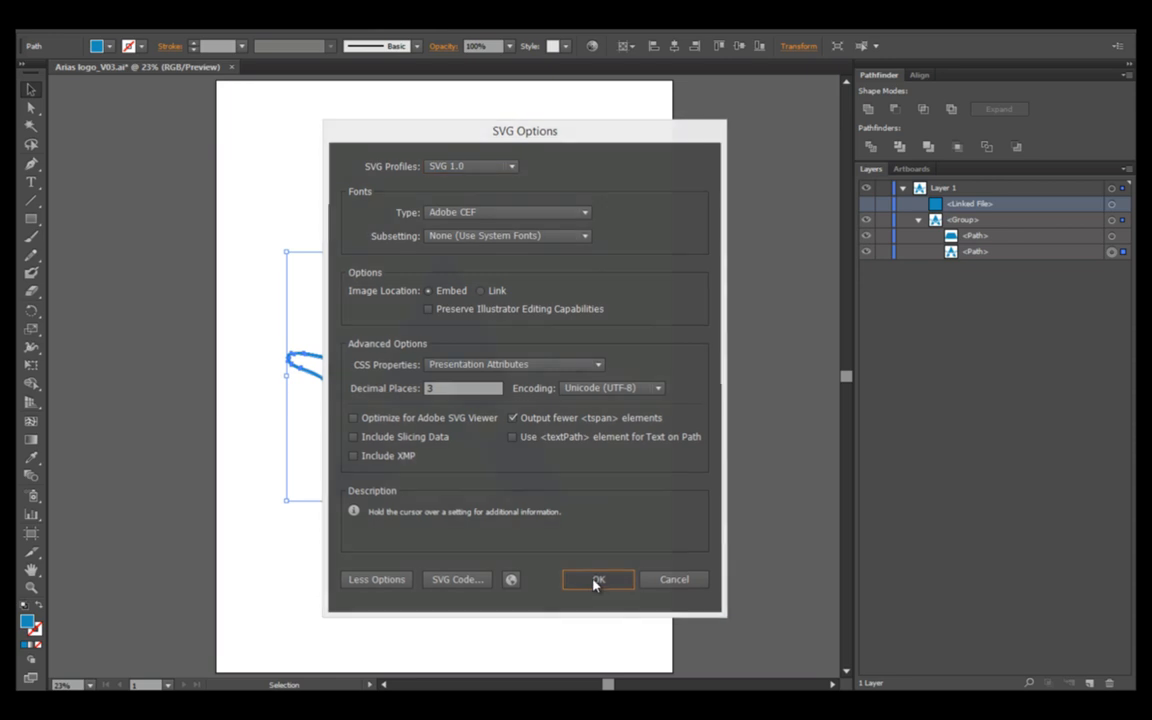
pyautogui.click(596, 580)
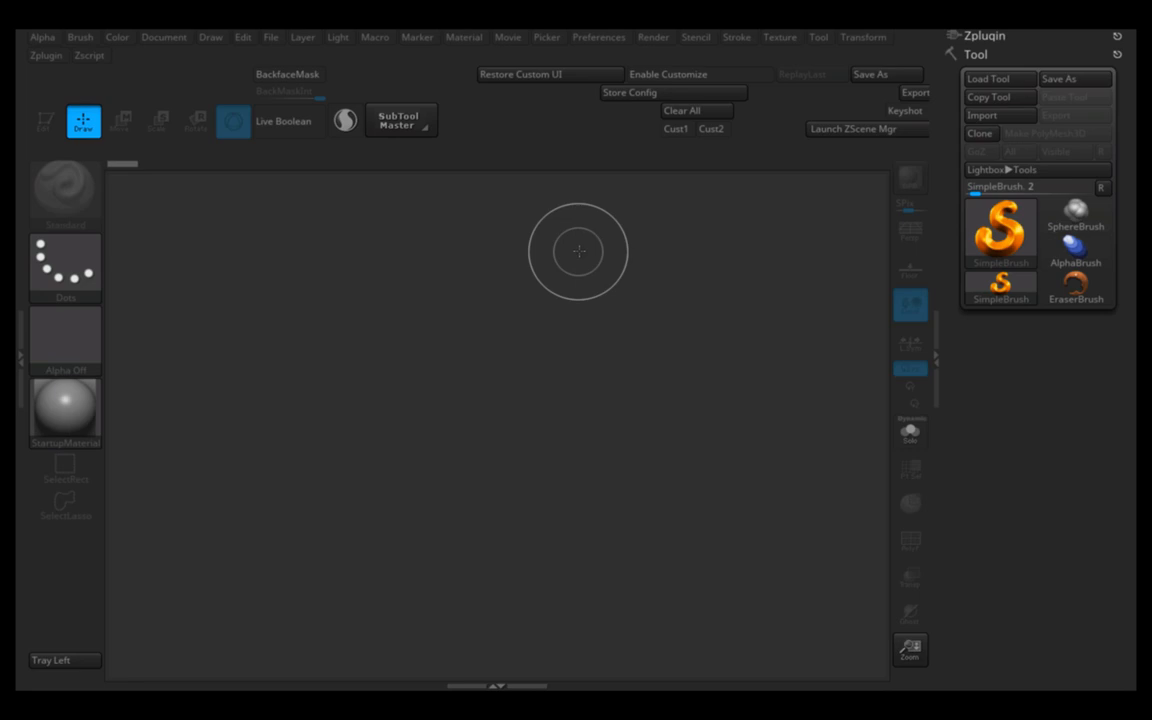
pyautogui.moveTo(876, 276)
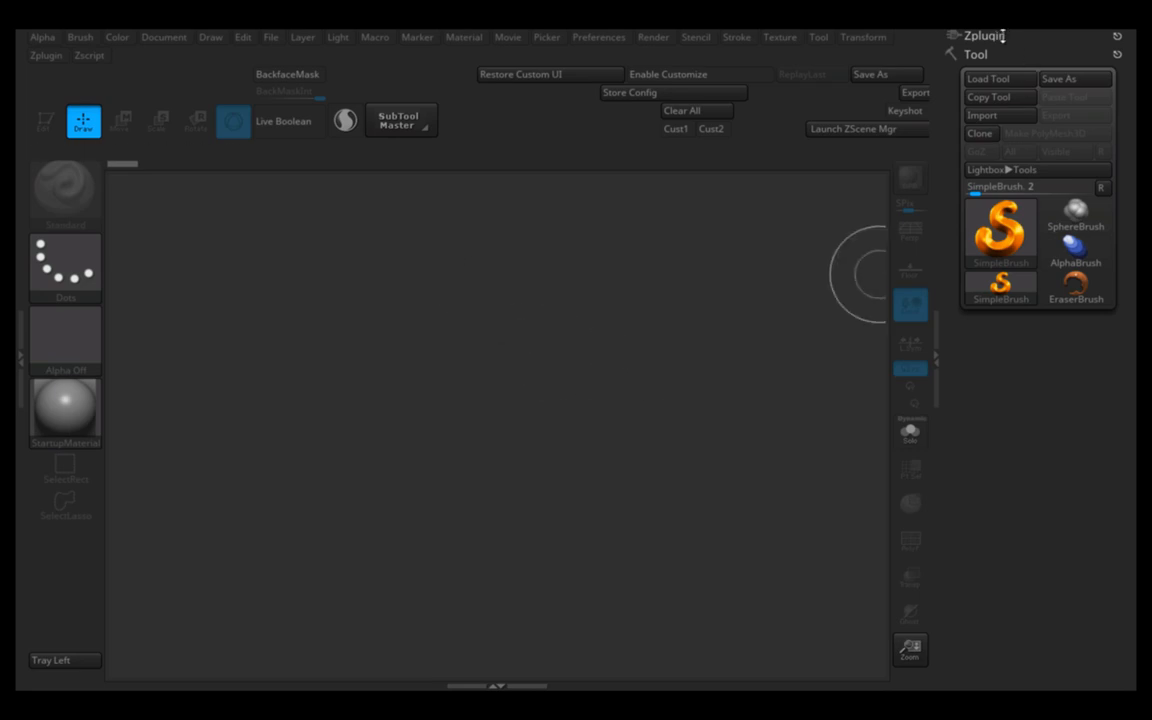
# From Zplugin > Text 3D & Vector Shapes, start New SVG to bring up the file picker.
pyautogui.click(984, 36)
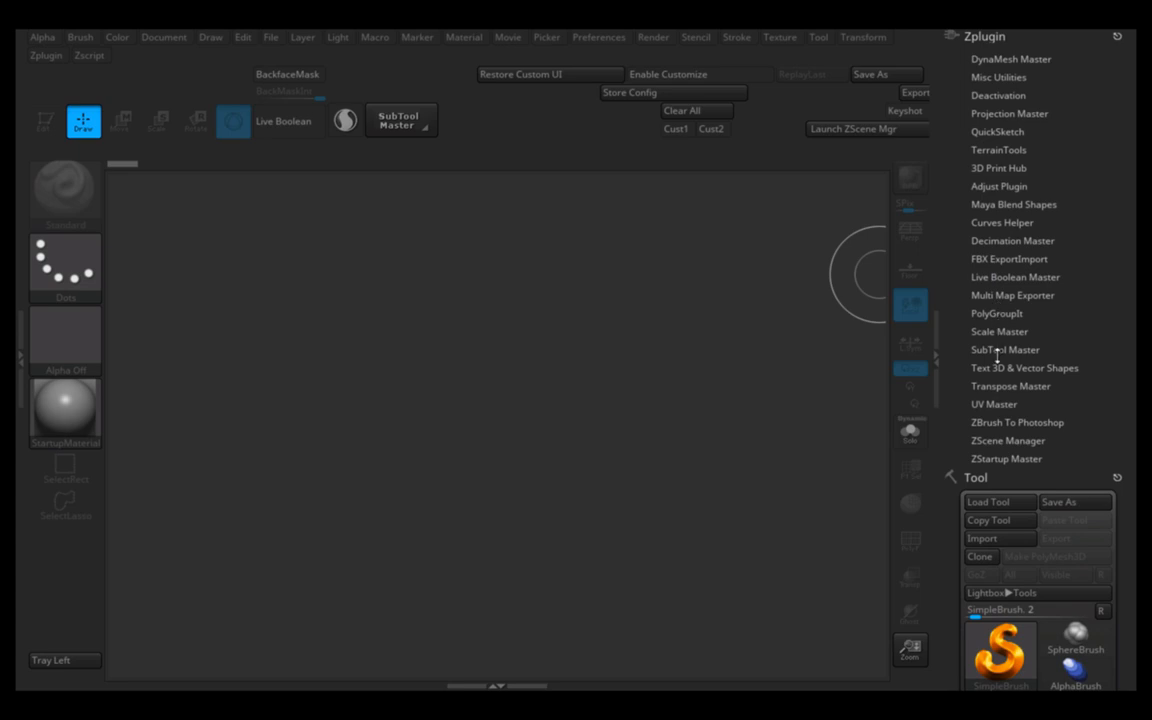
pyautogui.click(1024, 368)
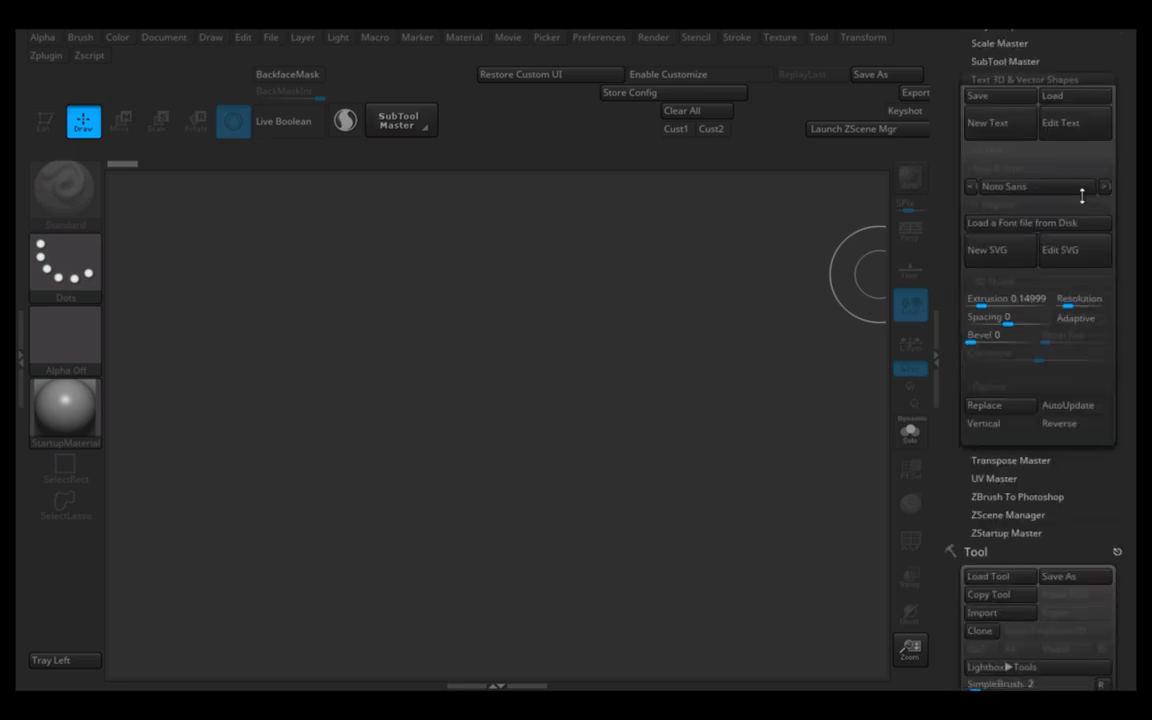
pyautogui.moveTo(1000, 250)
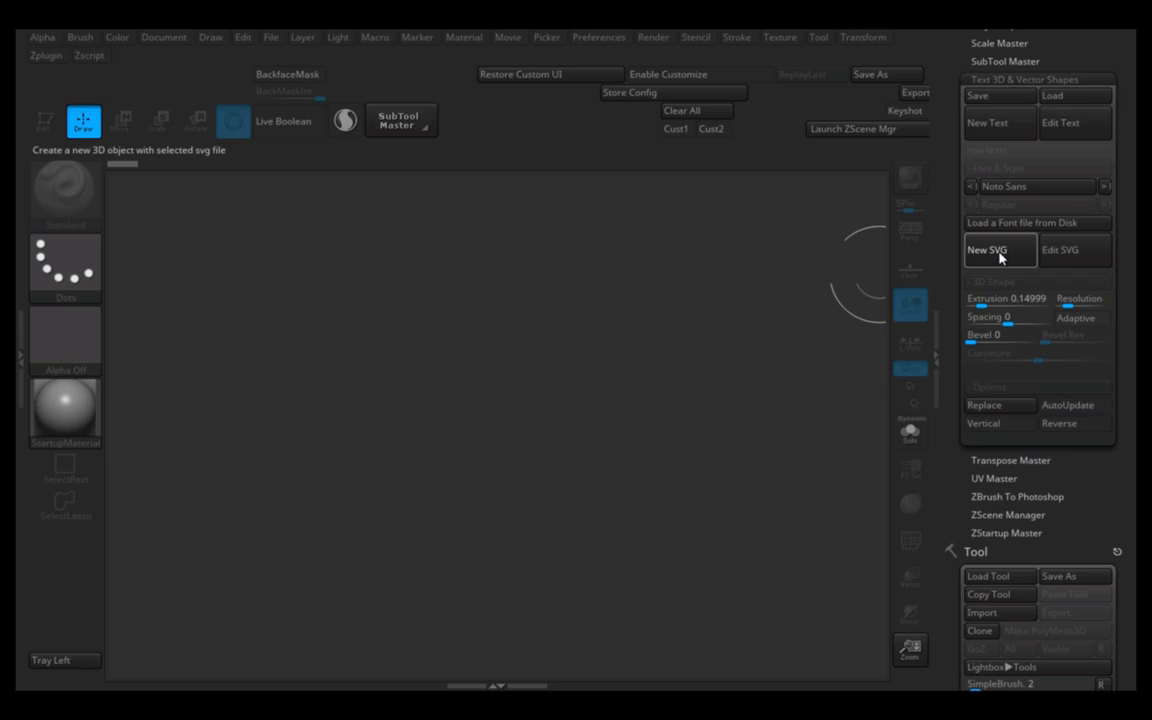
pyautogui.click(994, 250)
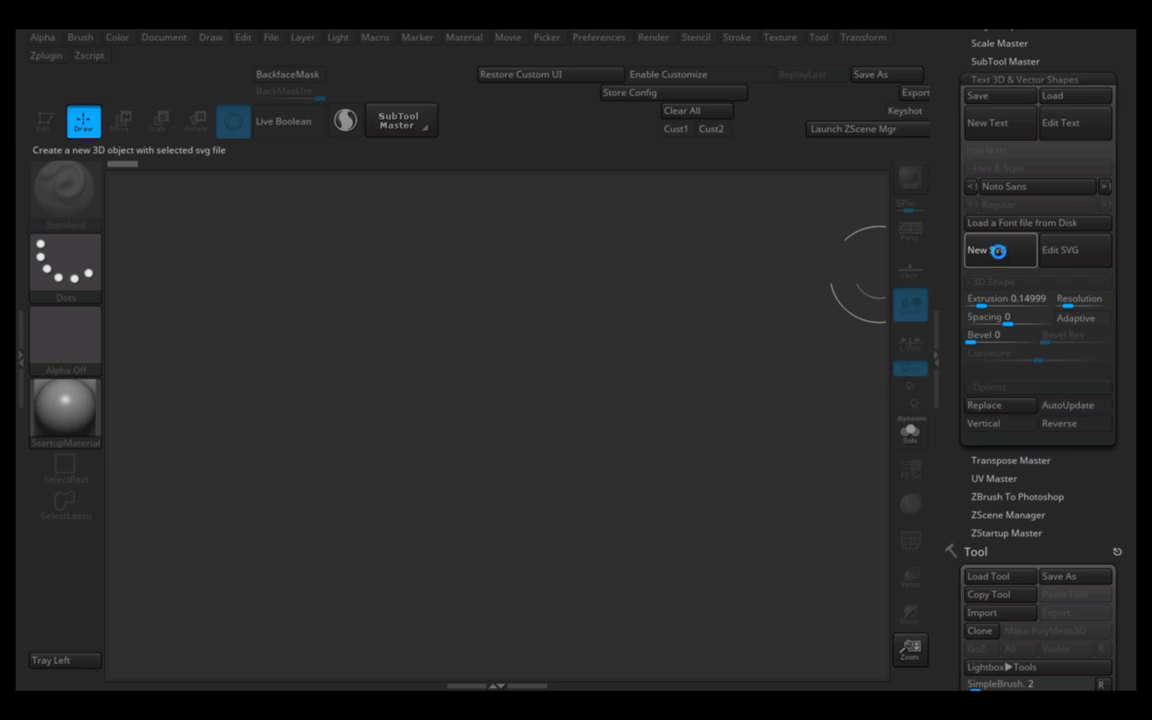
pyautogui.click(1000, 250)
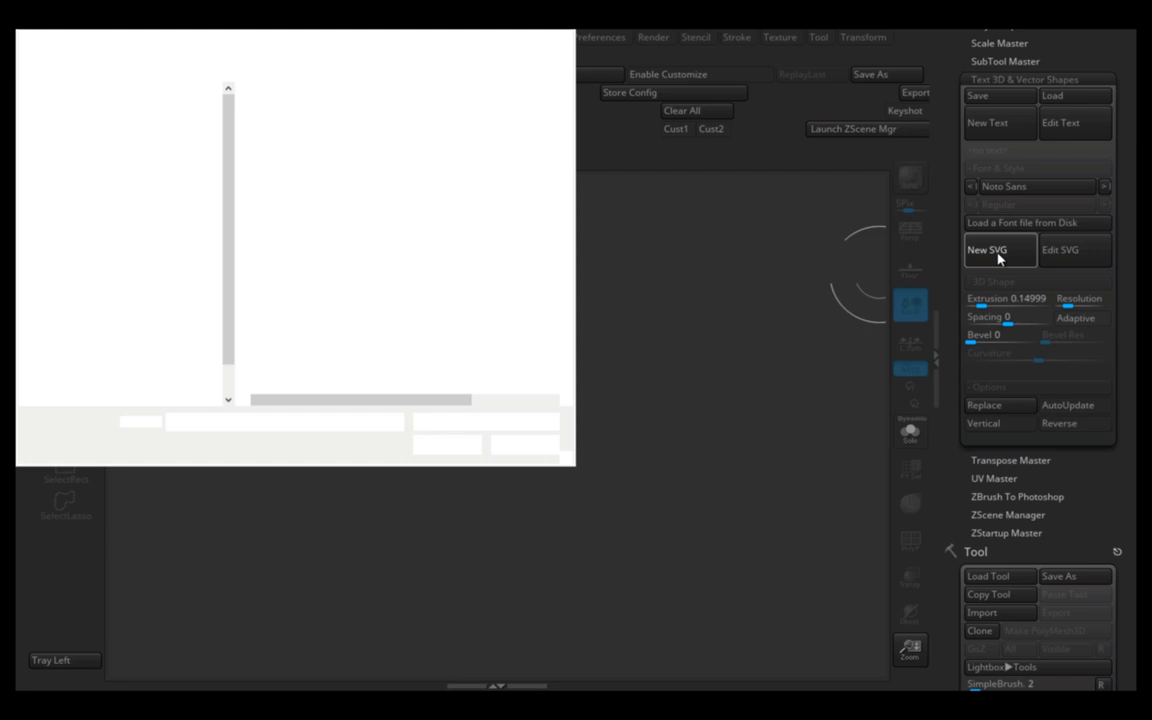
# Browse to the Desktop and locate the saved A-logo SVG to load as a new 3D shape.
pyautogui.click(984, 250)
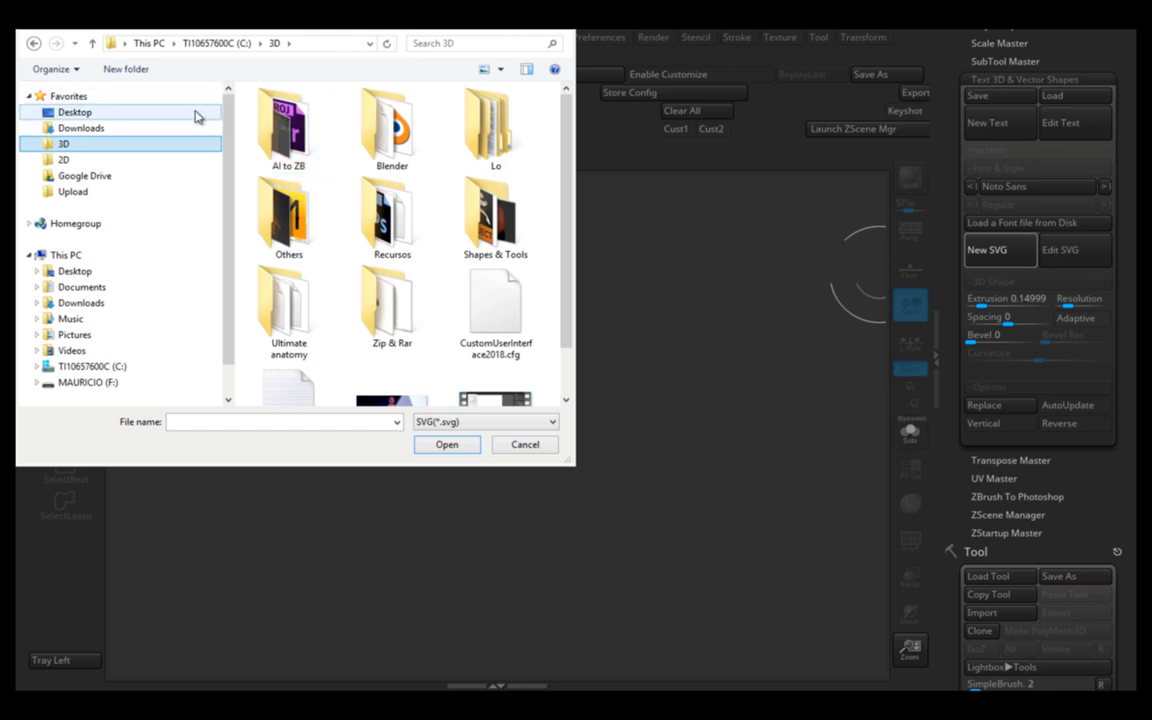
pyautogui.click(74, 112)
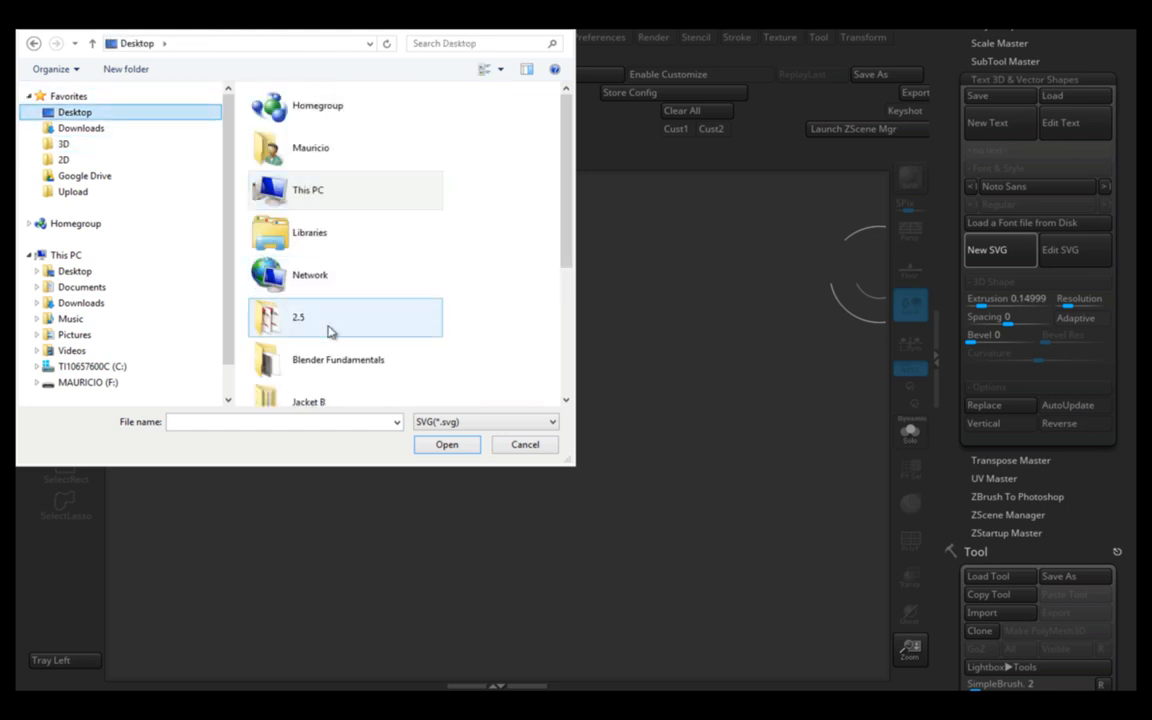
pyautogui.scroll(-3)
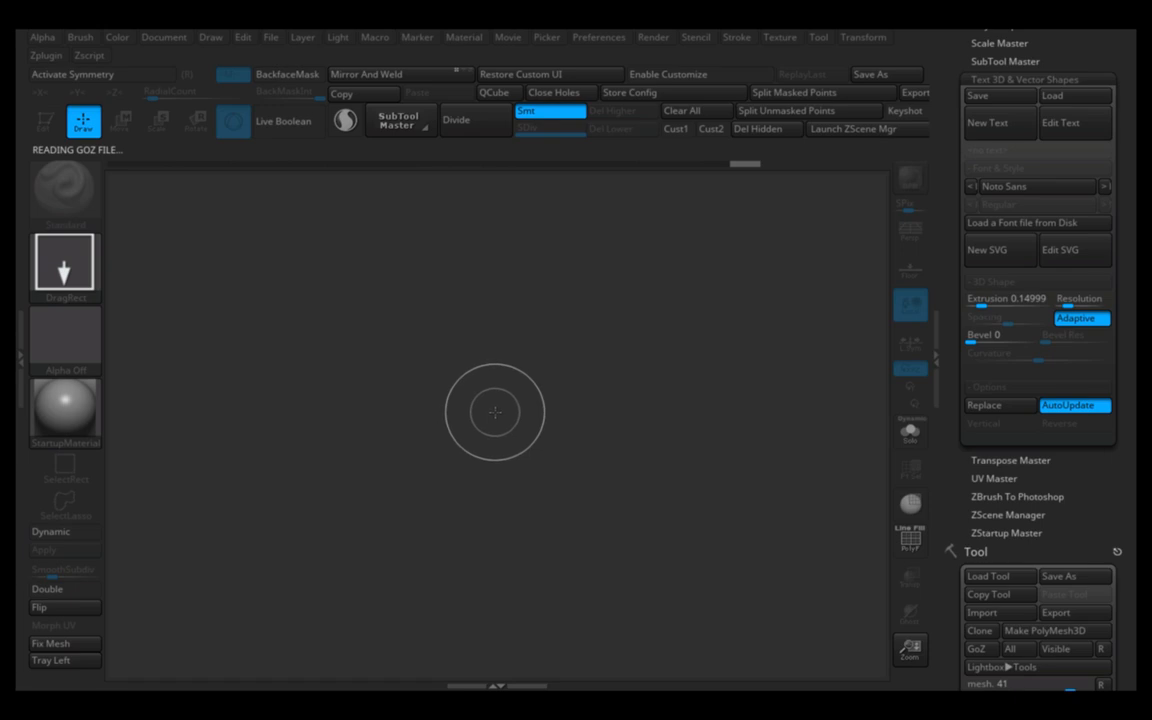
pyautogui.moveTo(524, 418)
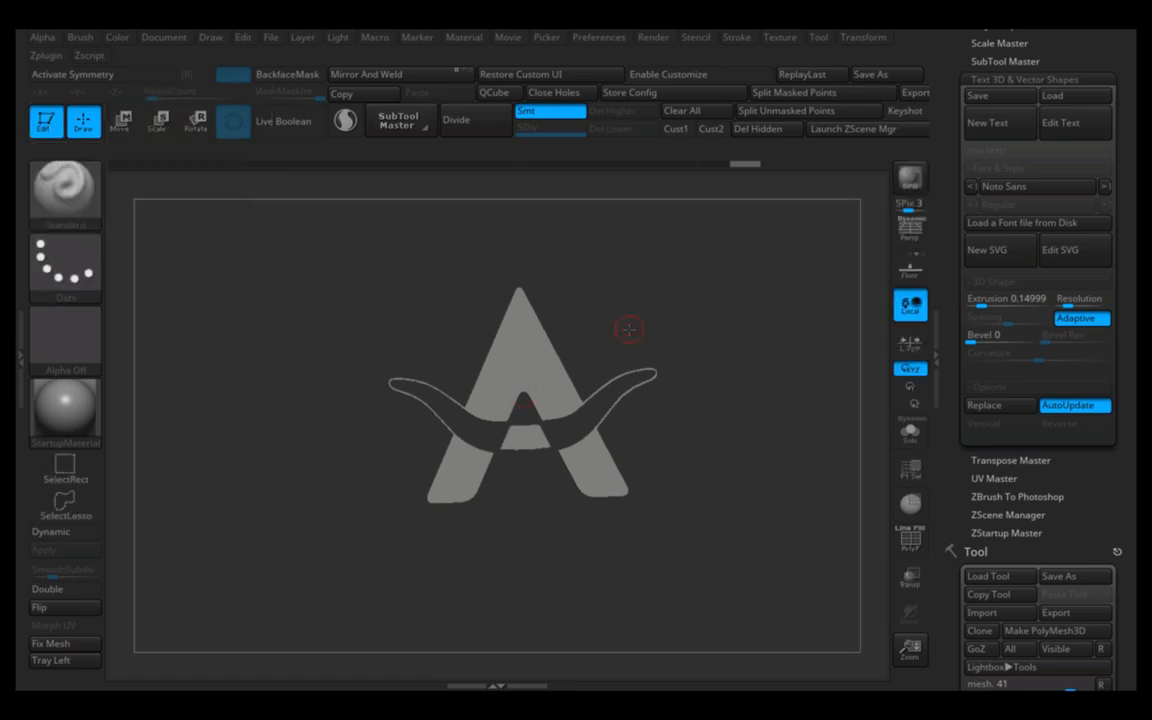
# Rotate the extruded A logo to inspect its thickness and try the Dynamic subdivision preview.
pyautogui.moveTo(630, 330); pyautogui.dragTo(596, 356)
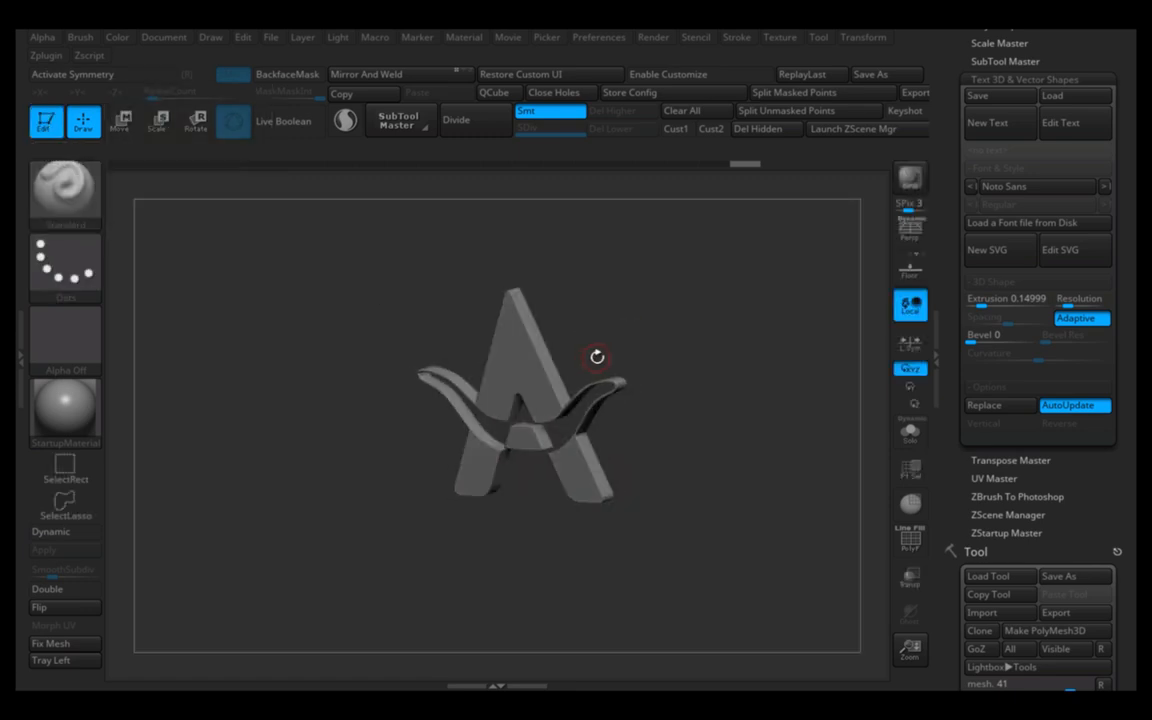
pyautogui.moveTo(596, 356); pyautogui.dragTo(388, 448)
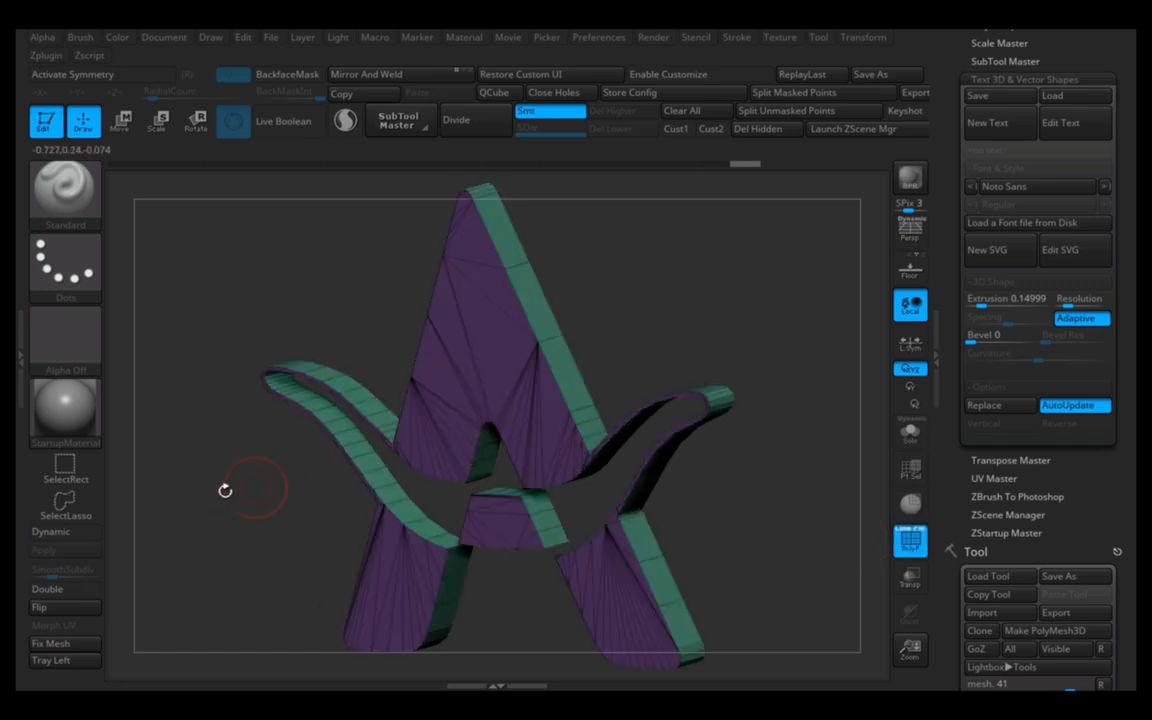
pyautogui.moveTo(52, 532)
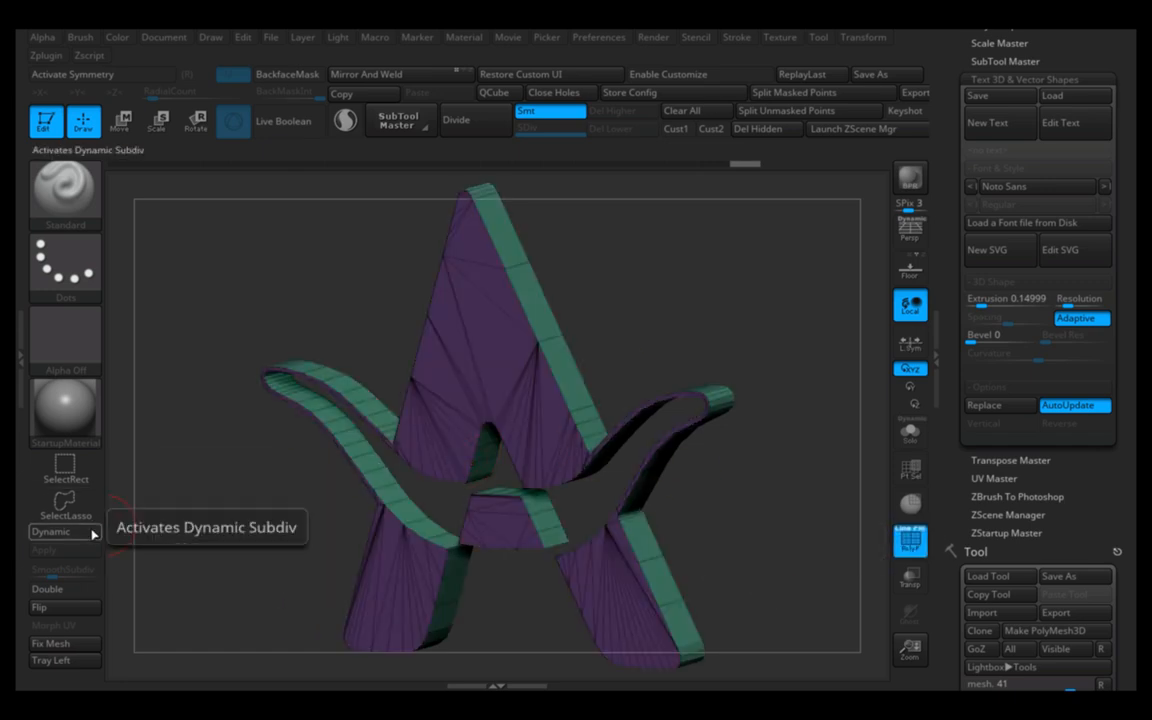
pyautogui.click(52, 532)
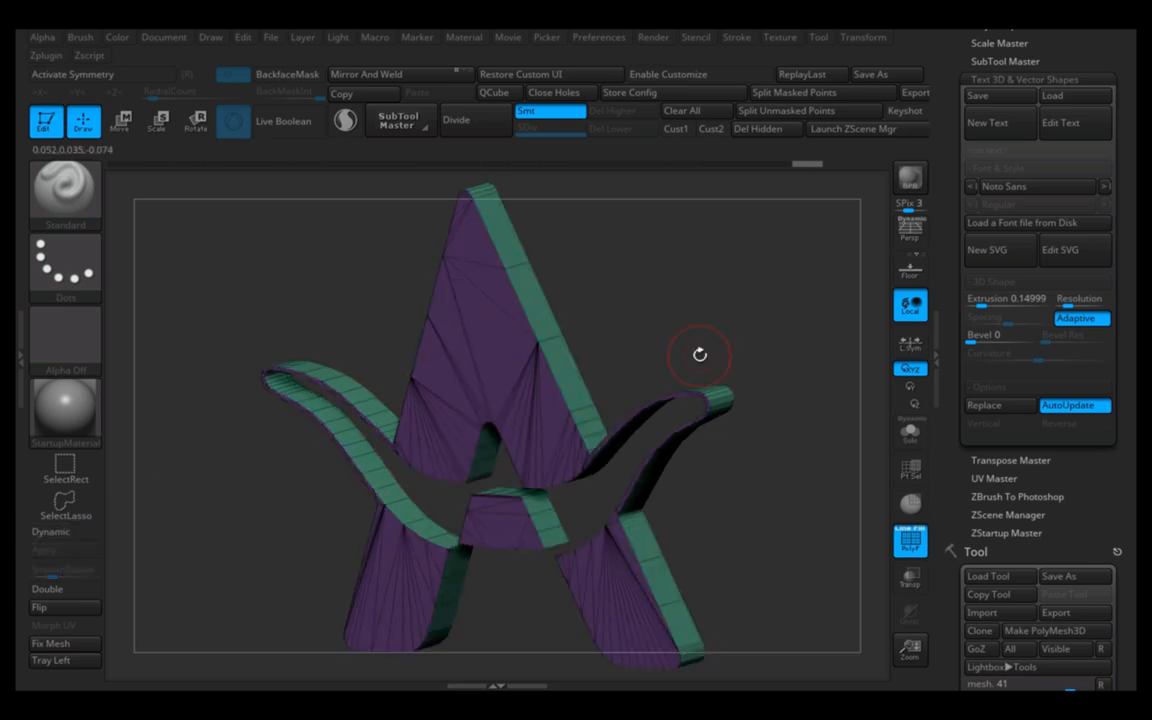
pyautogui.scroll(-3)
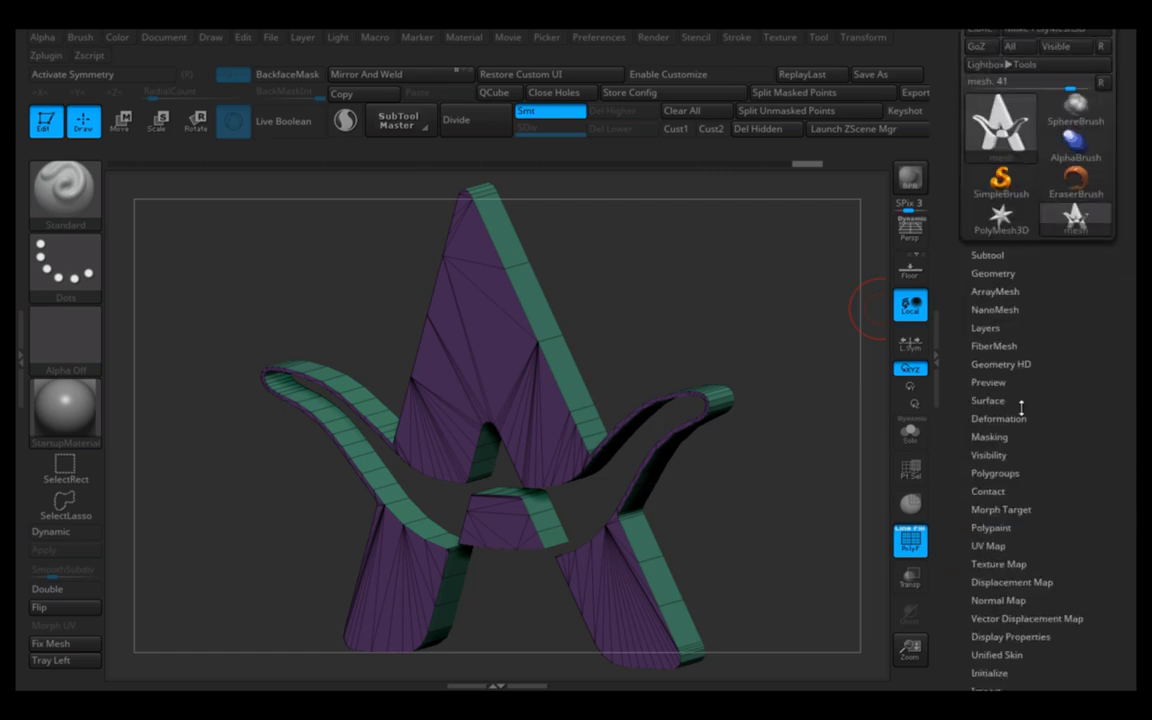
# Show the Tool > Geometry settings and toggle Dynamic Subdiv on and off on the logo mesh.
pyautogui.click(992, 272)
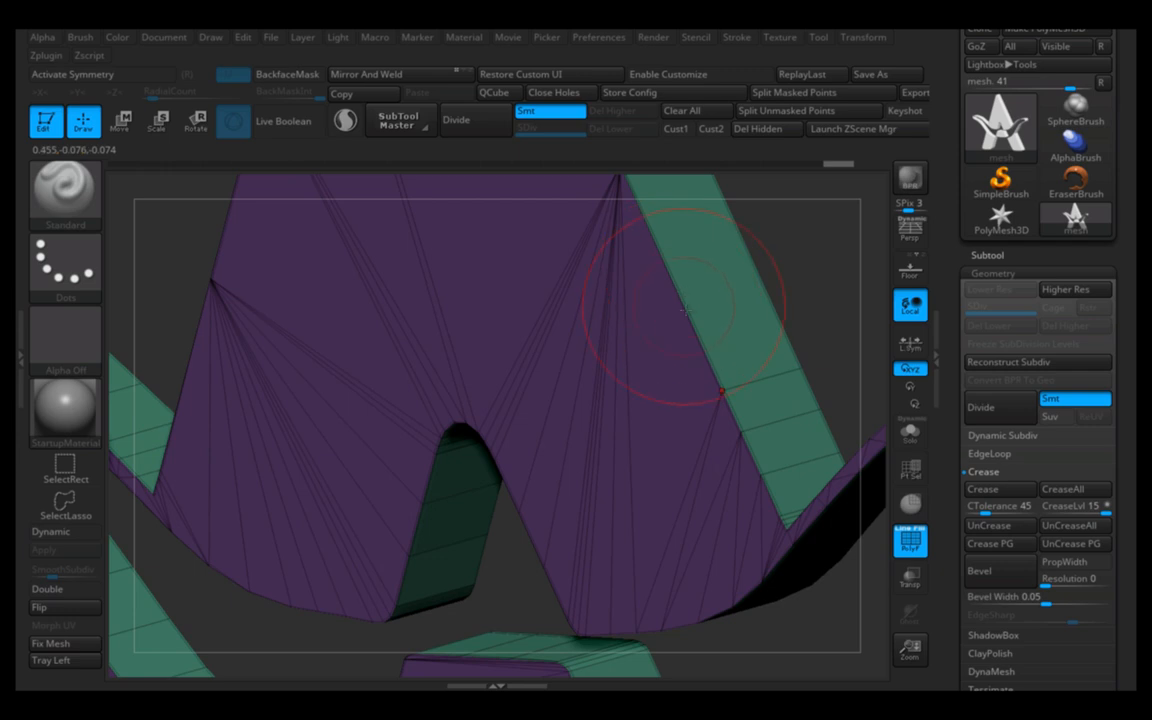
pyautogui.moveTo(50, 532)
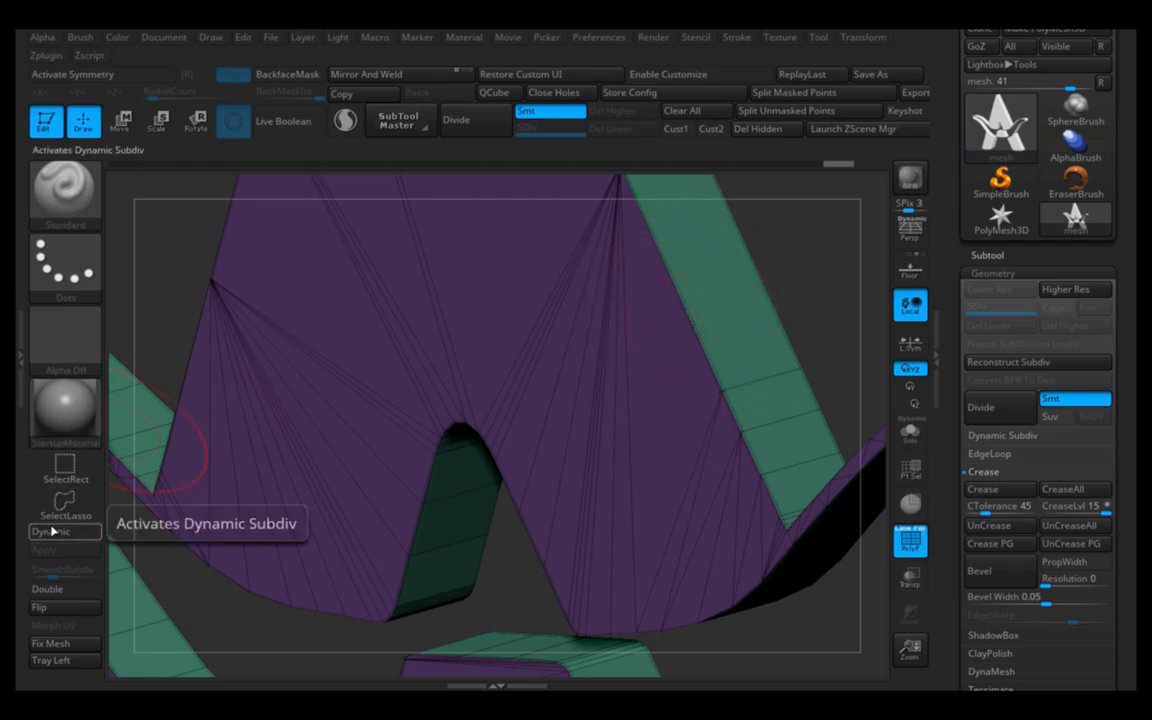
pyautogui.click(52, 532)
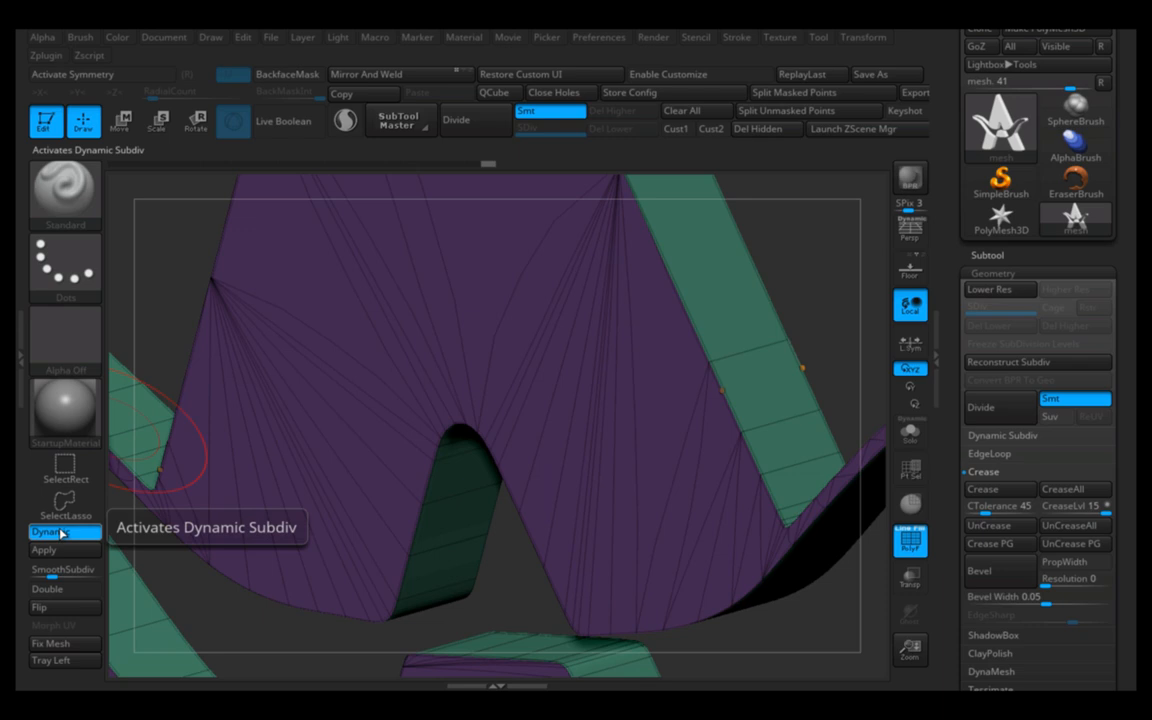
pyautogui.click(52, 532)
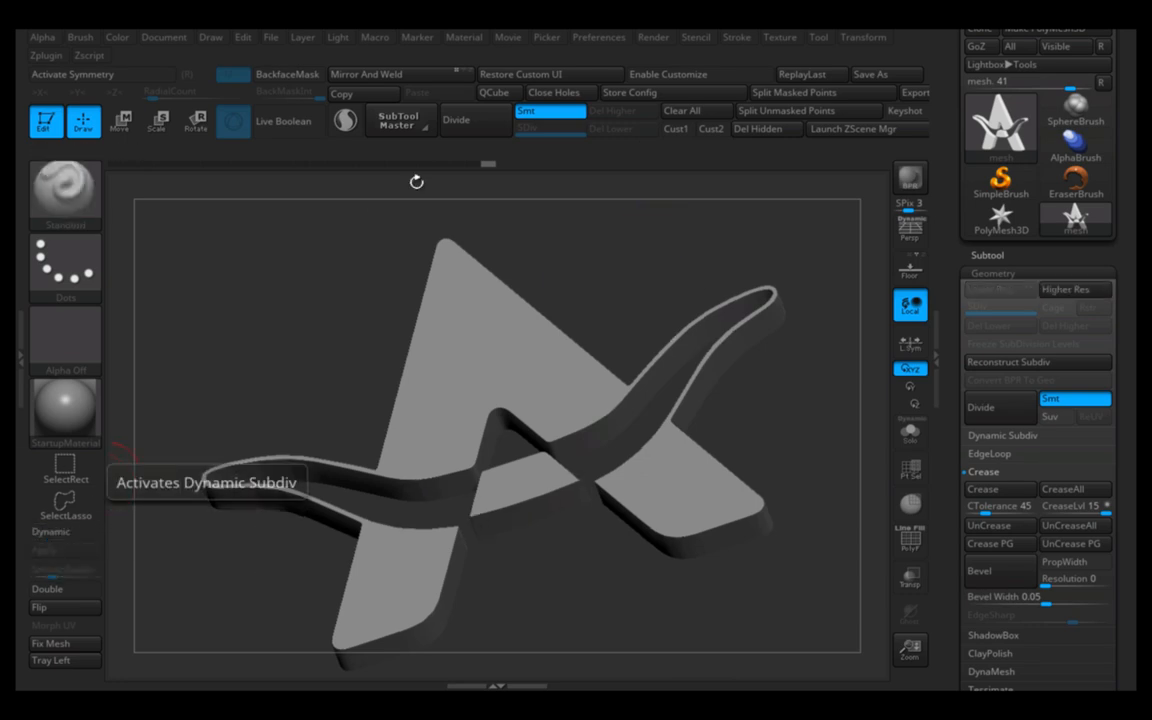
# Divide the logo mesh twice to SDiv 3 and turn on PolyF to show the denser wireframe.
pyautogui.click(456, 120)
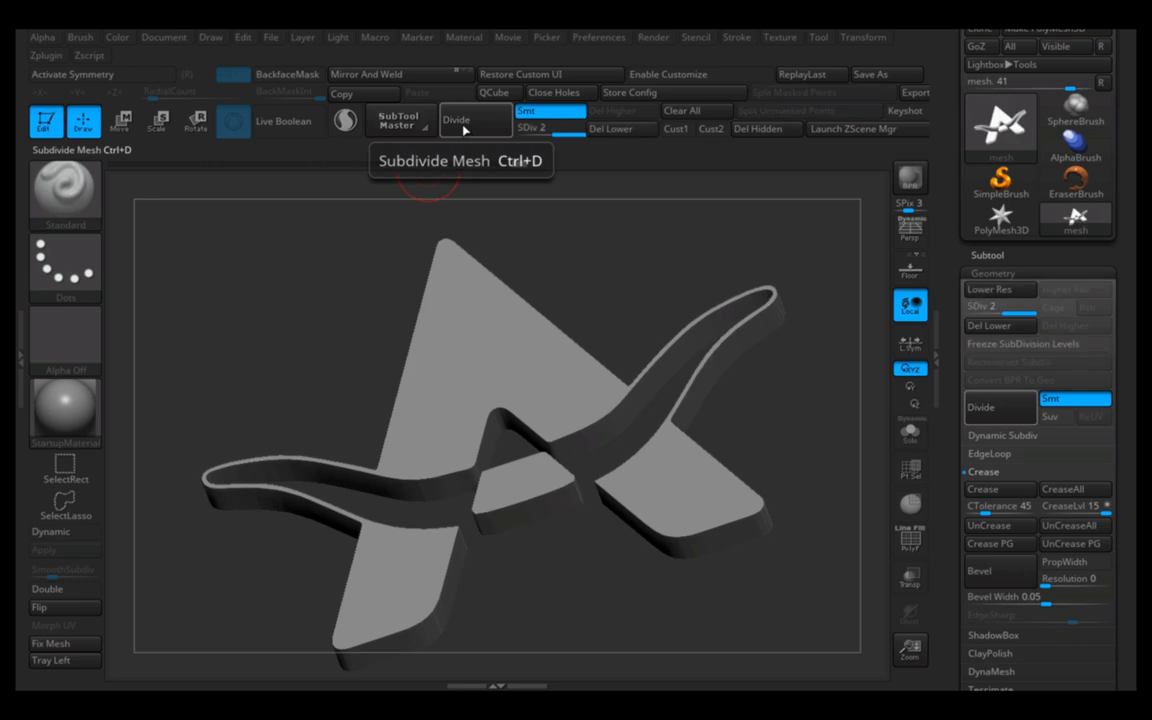
pyautogui.click(456, 120)
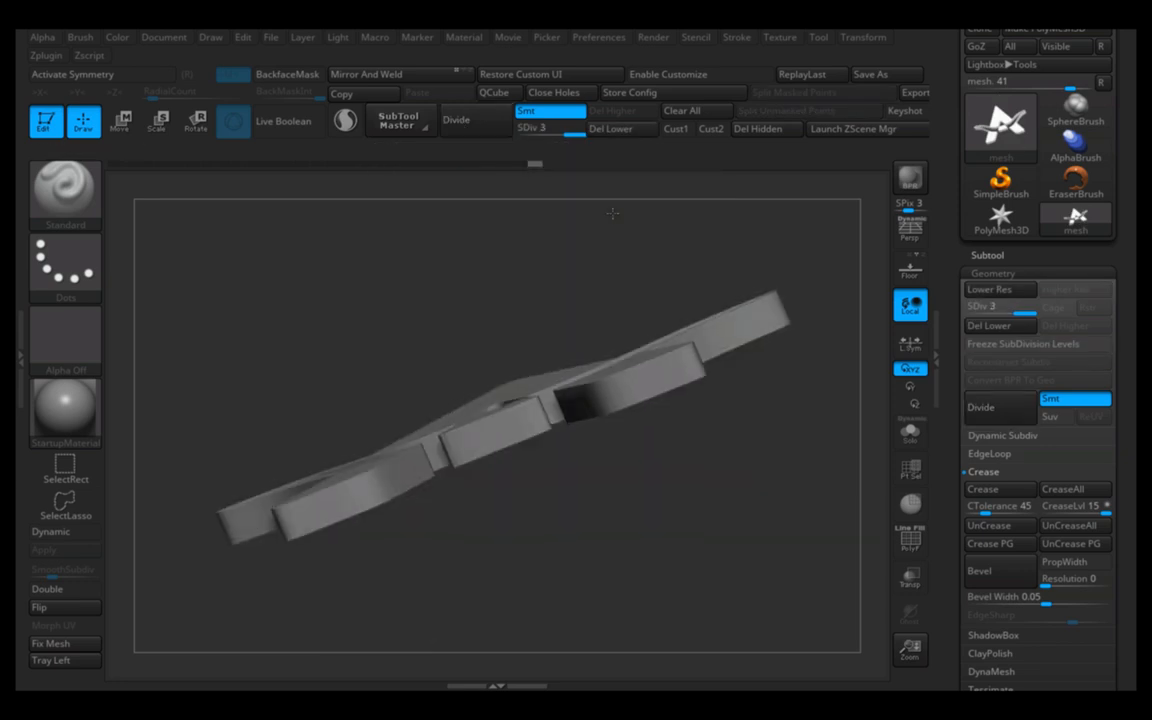
pyautogui.click(910, 540)
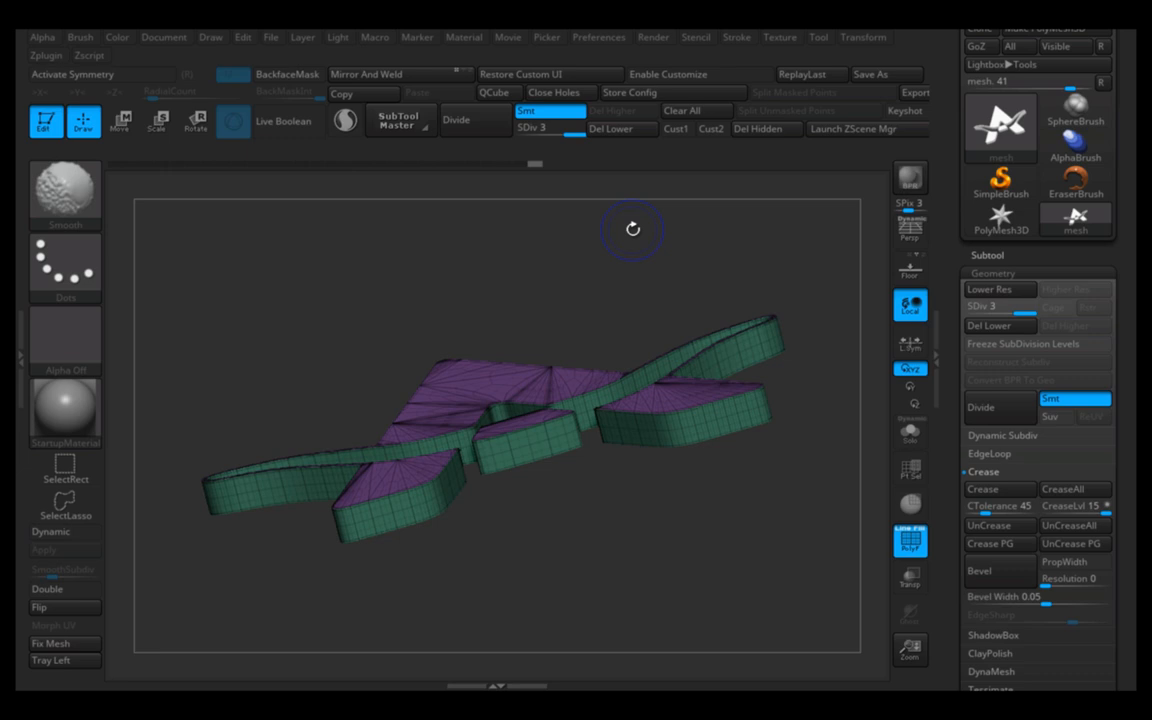